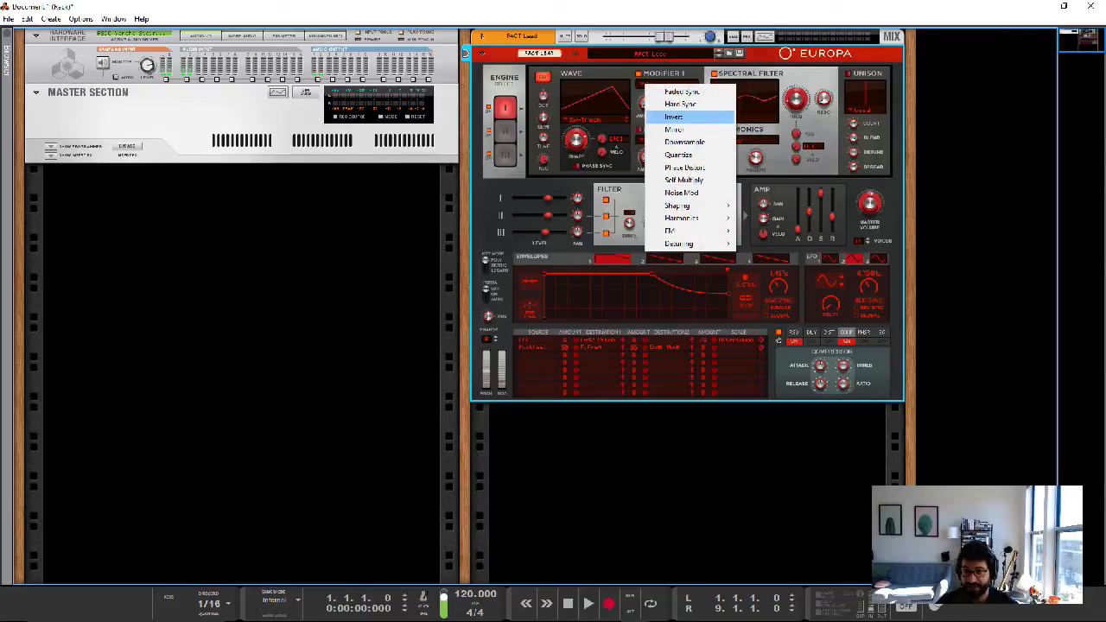
mouse_move(688, 117)
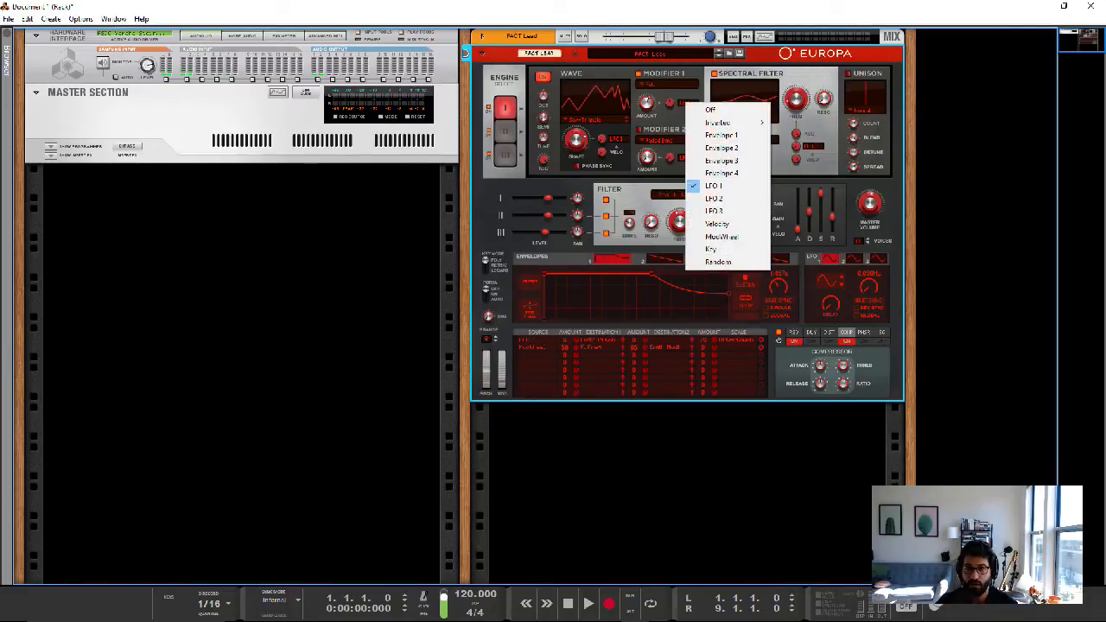
mouse_move(718, 224)
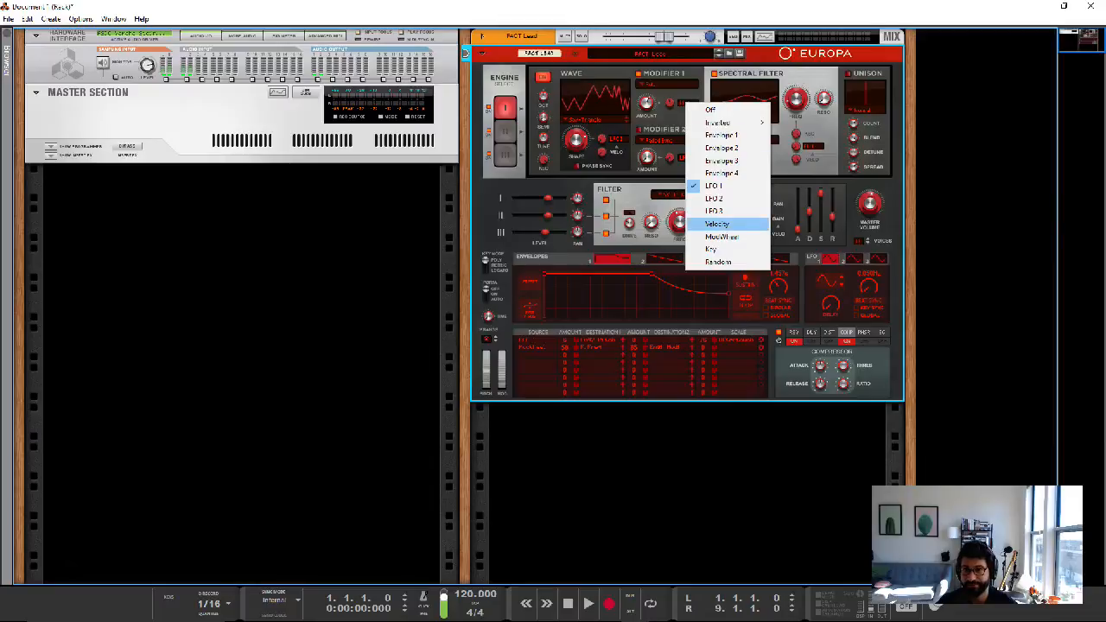
click(717, 225)
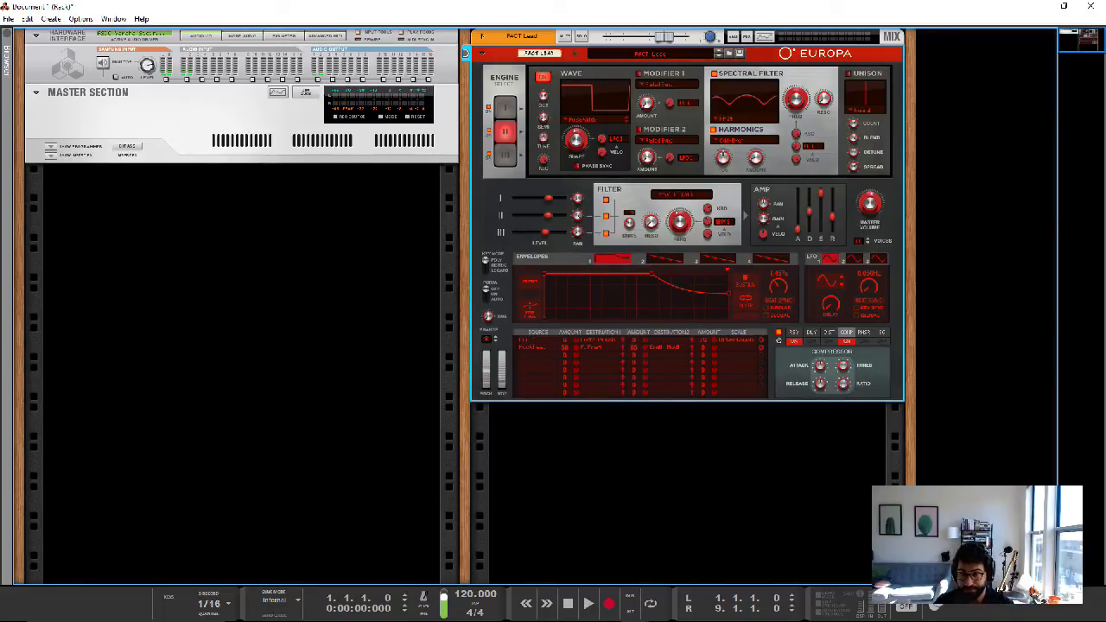
Step: Switch Europa's filter to a different filter mode from the type list
click(683, 194)
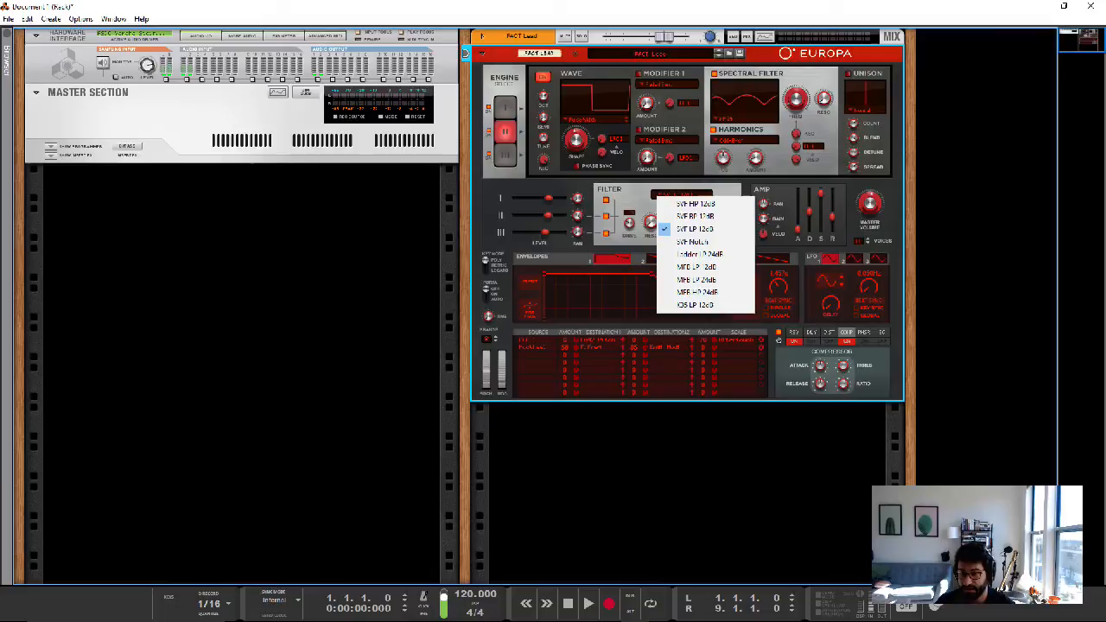
mouse_move(694, 242)
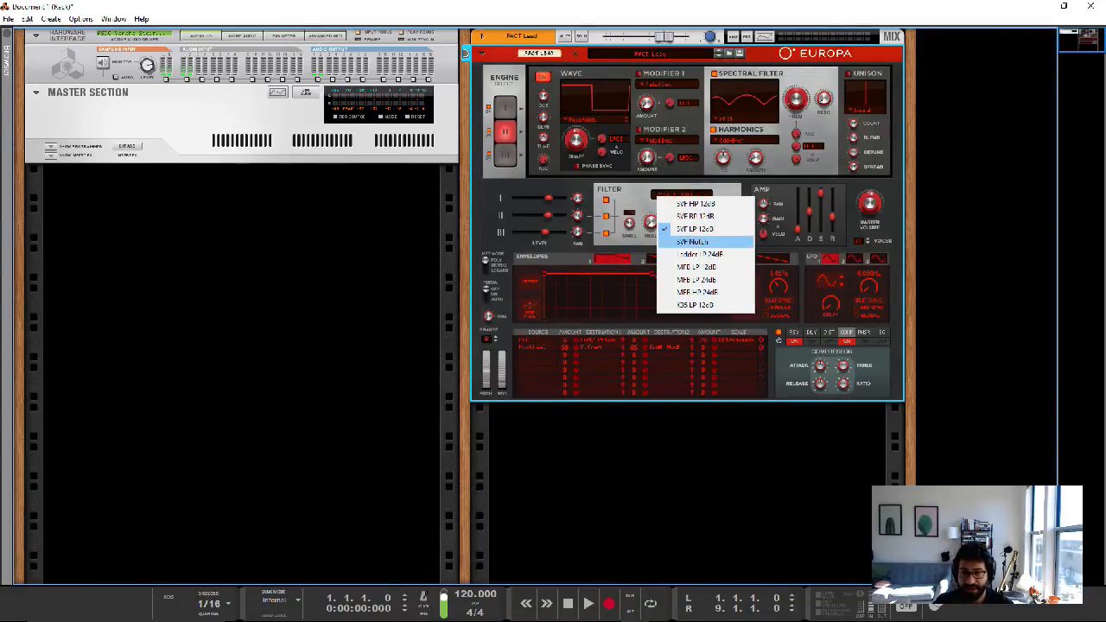
mouse_move(700, 254)
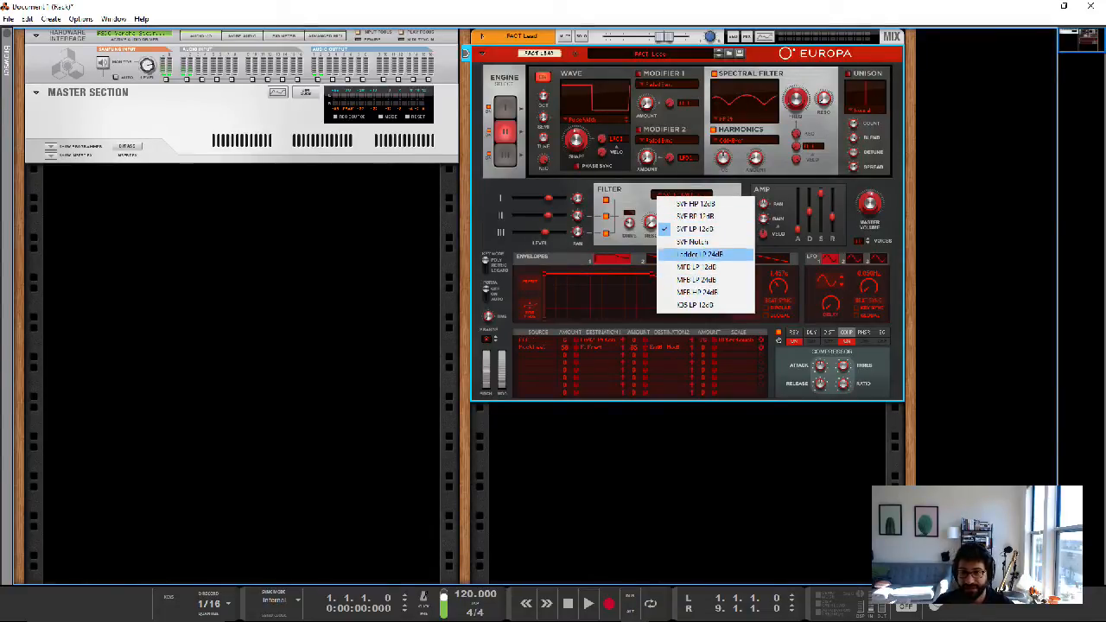
mouse_move(700, 266)
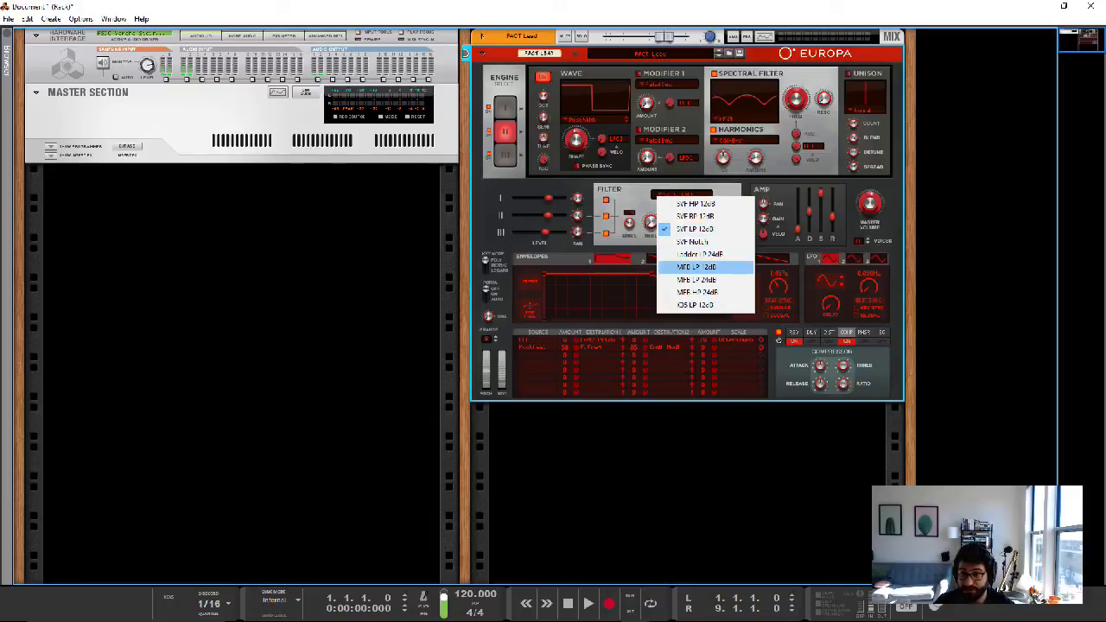
click(694, 266)
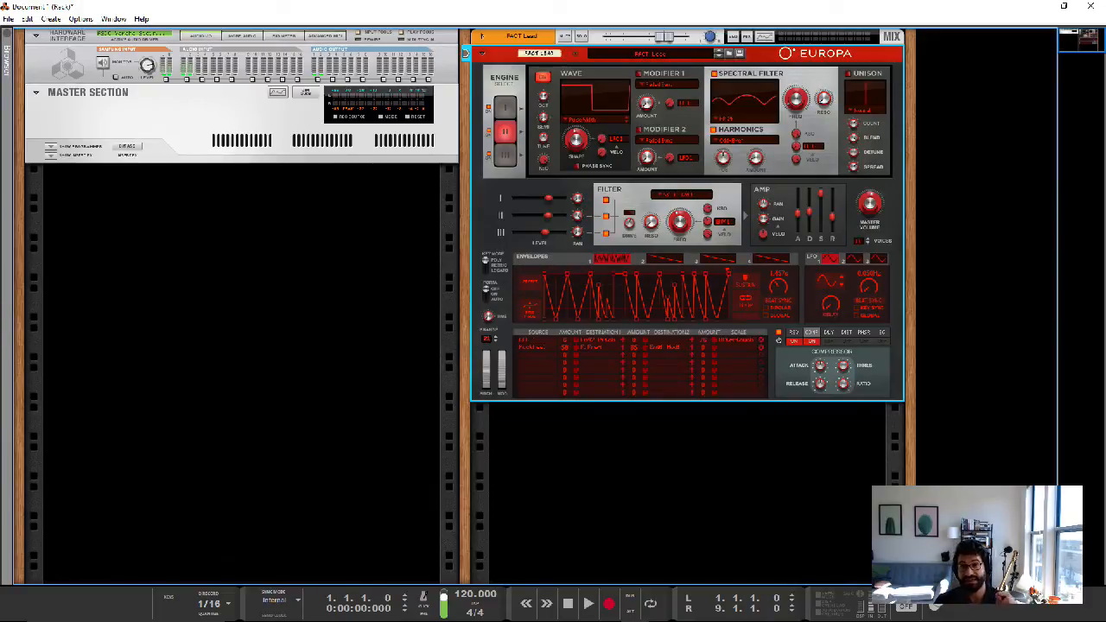
Step: Show Europa's Mod Bus source list with velocity, LFO, envelope, key and random options
click(536, 338)
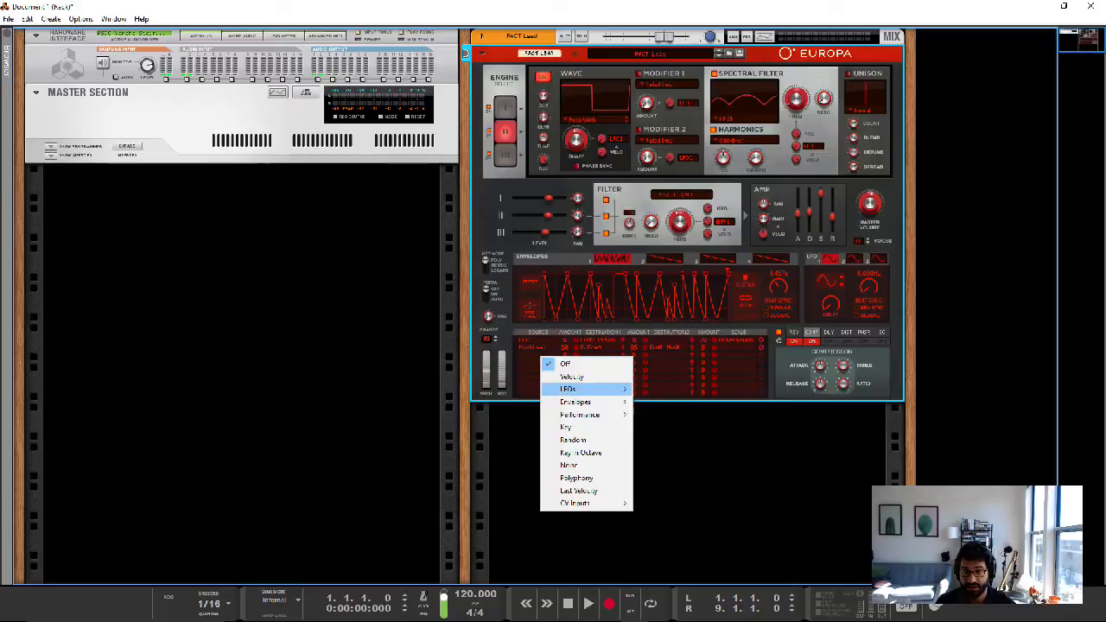
mouse_move(569, 389)
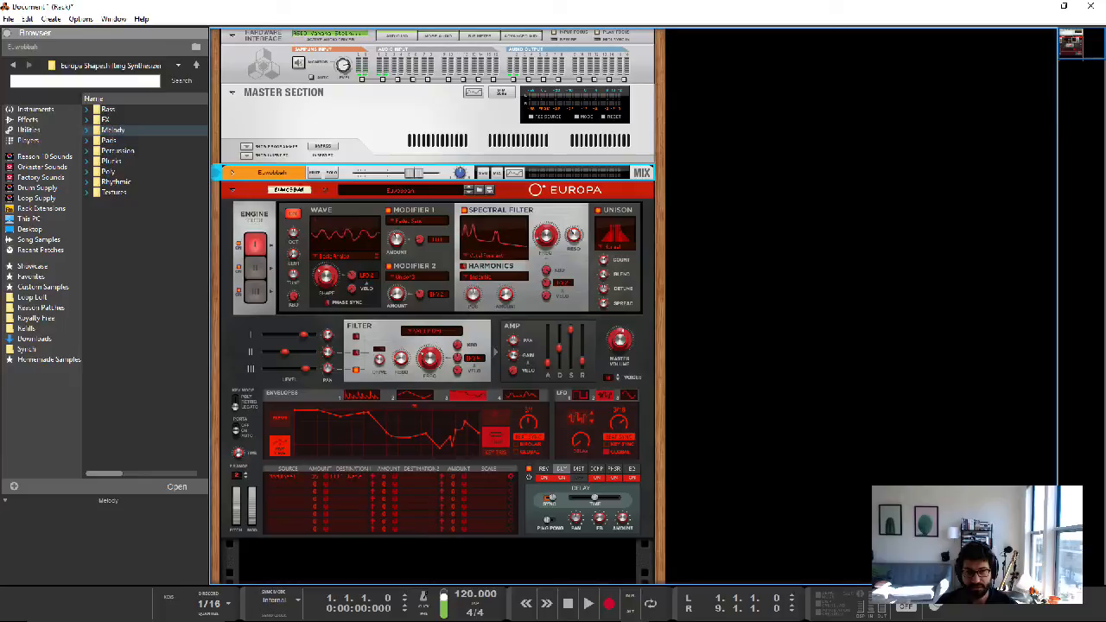
click(109, 140)
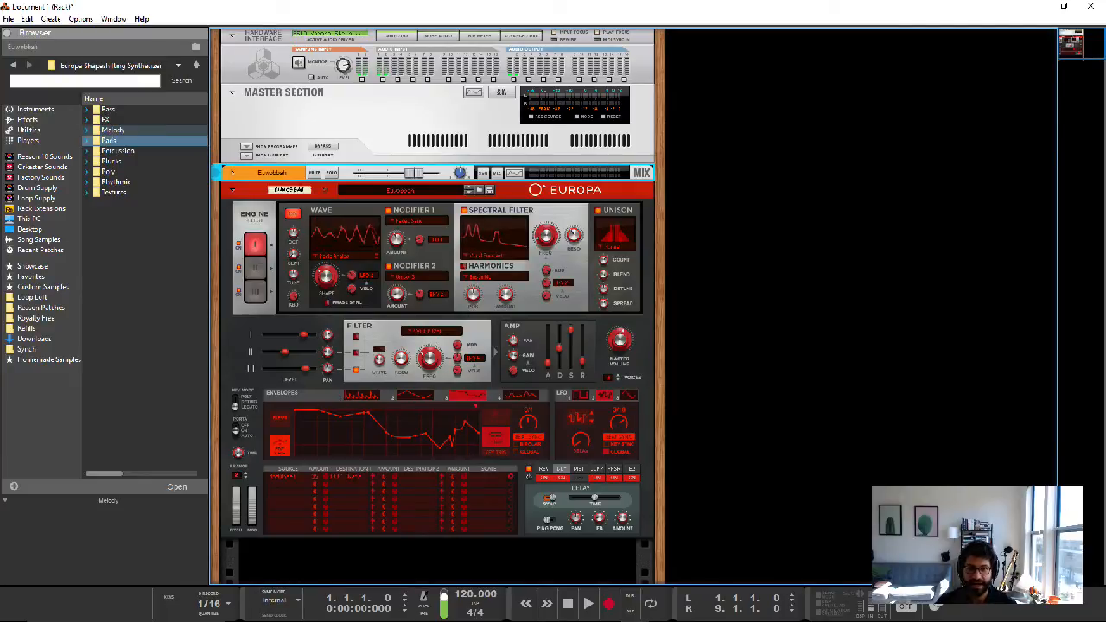
click(112, 129)
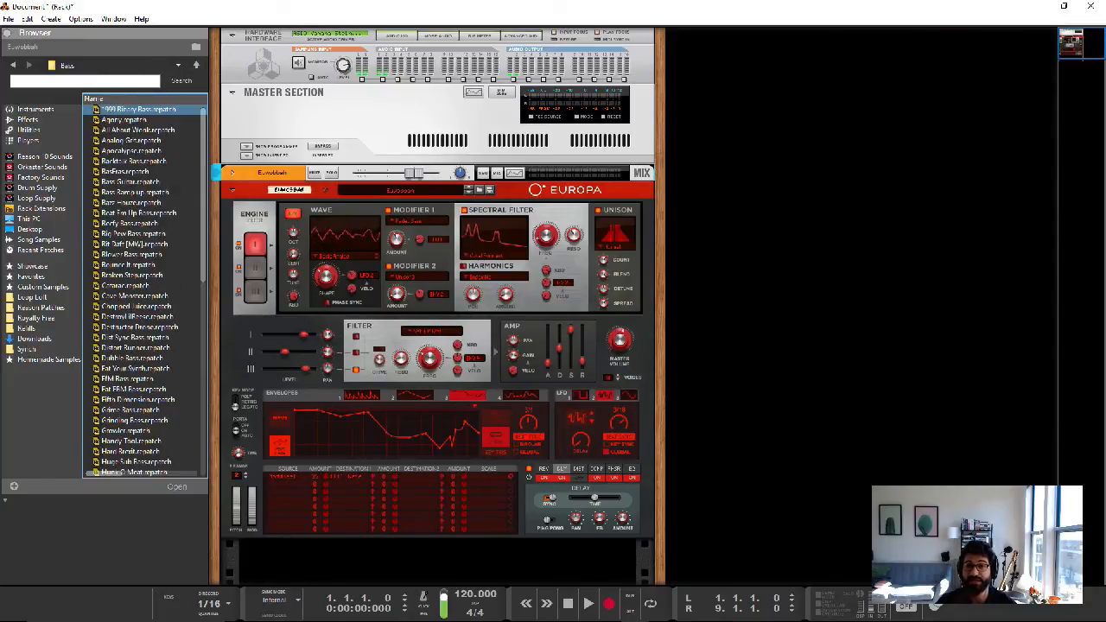
scroll(down, 3)
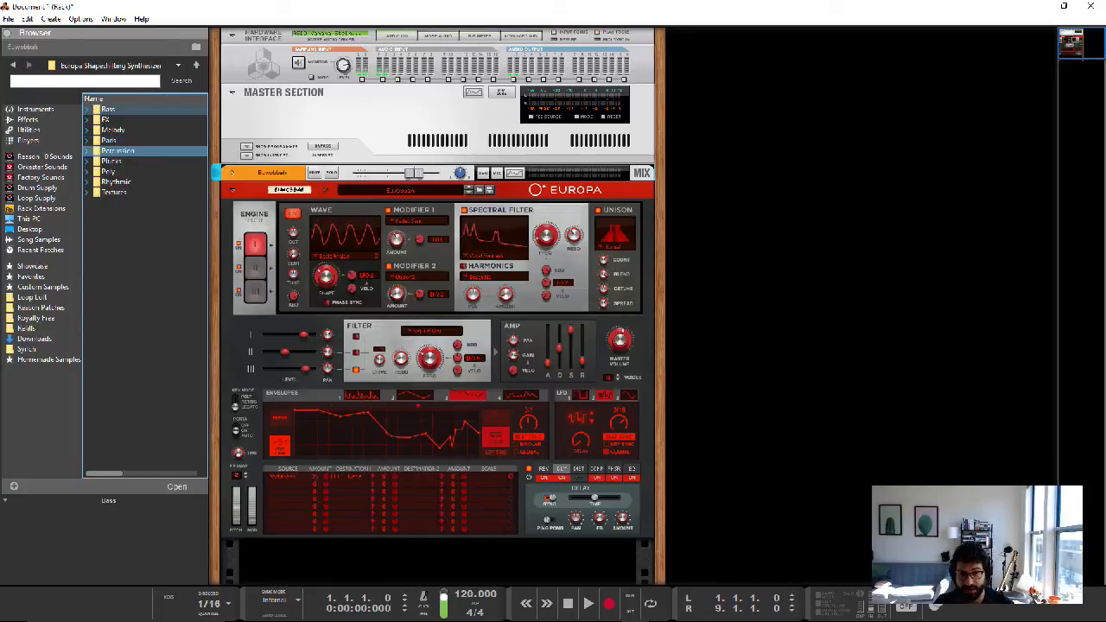
click(108, 171)
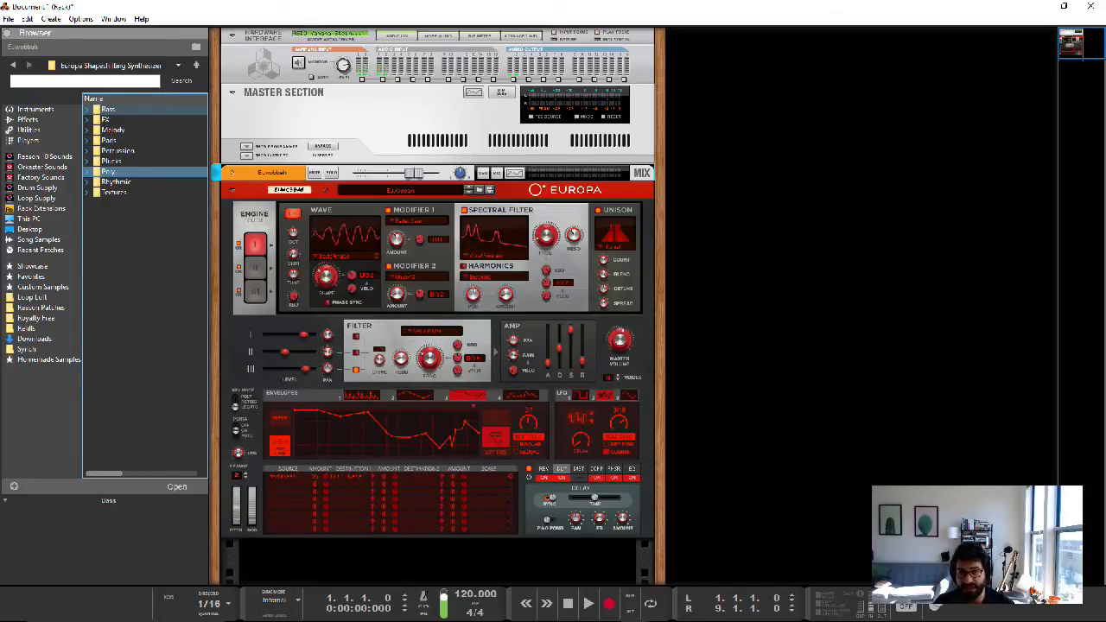
click(114, 191)
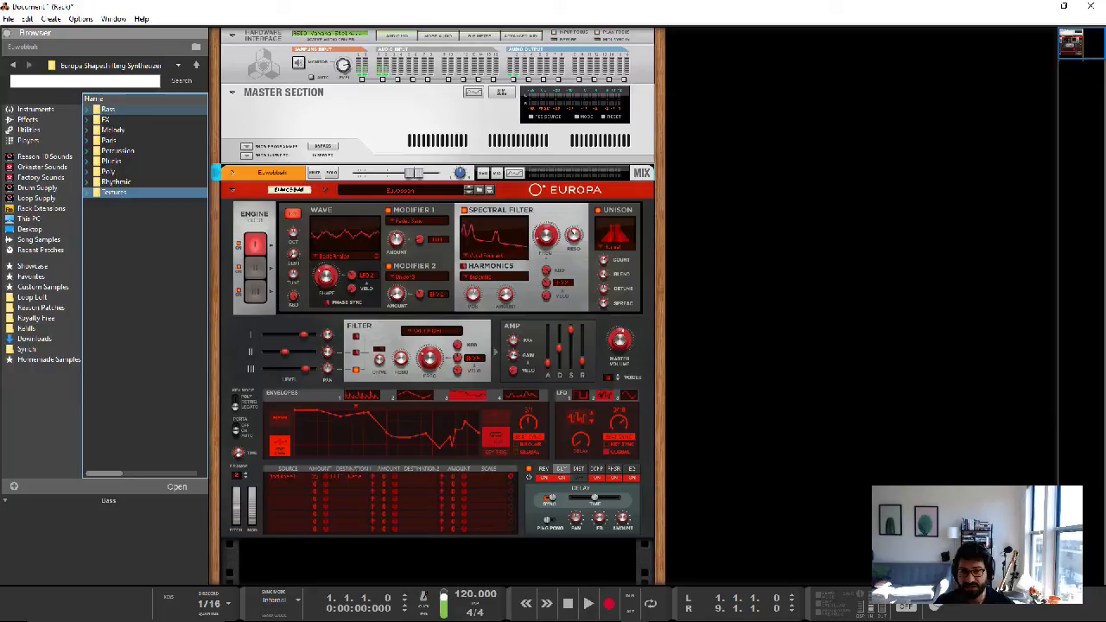
click(114, 192)
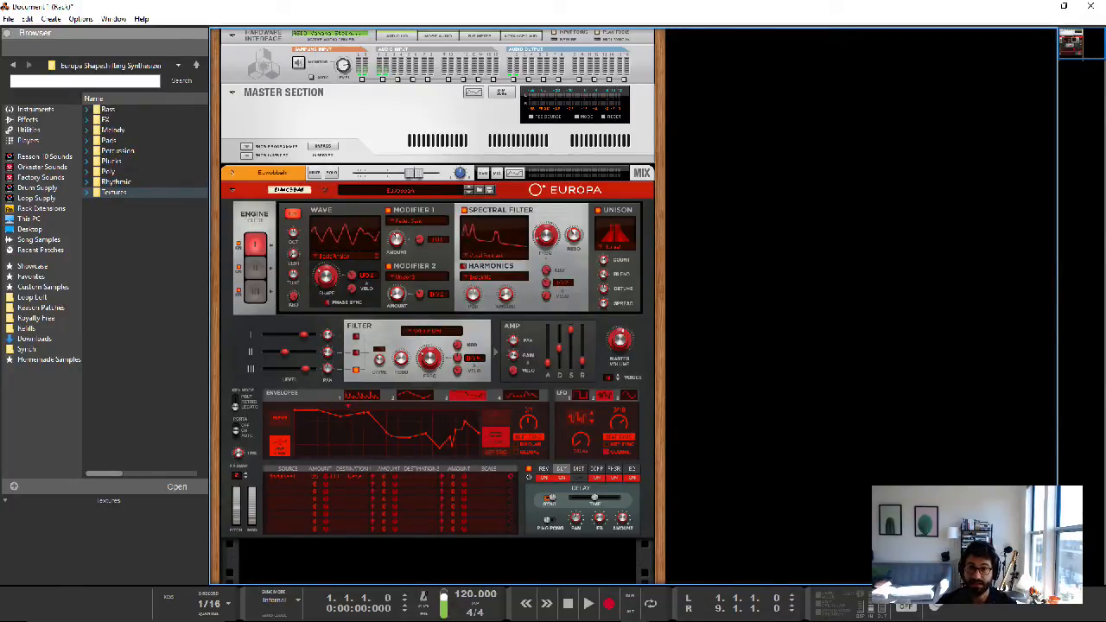
click(107, 140)
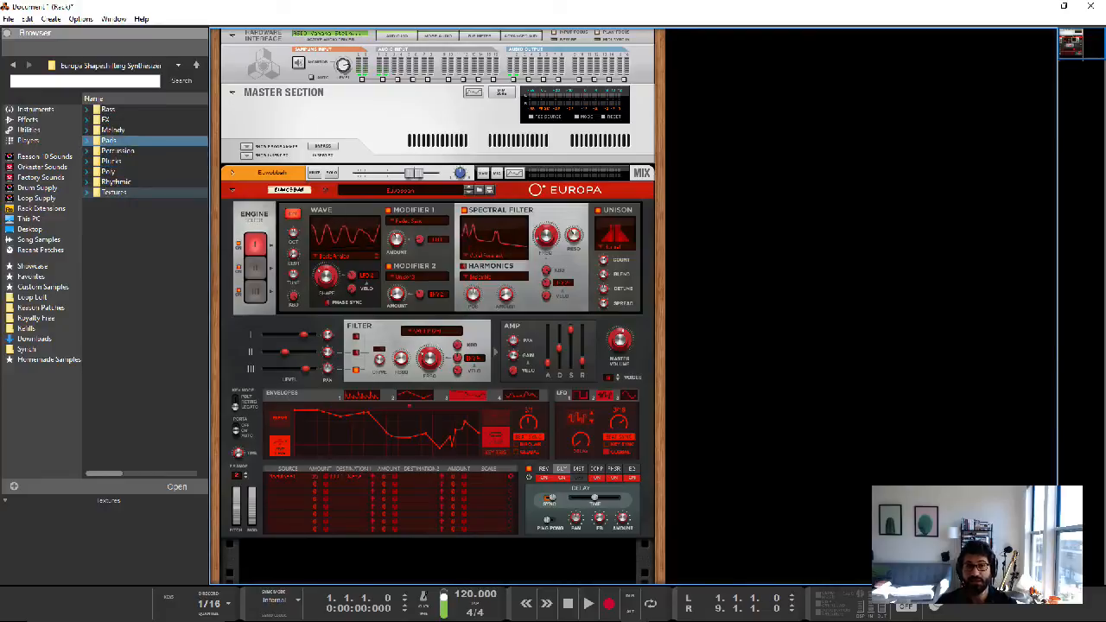
click(112, 130)
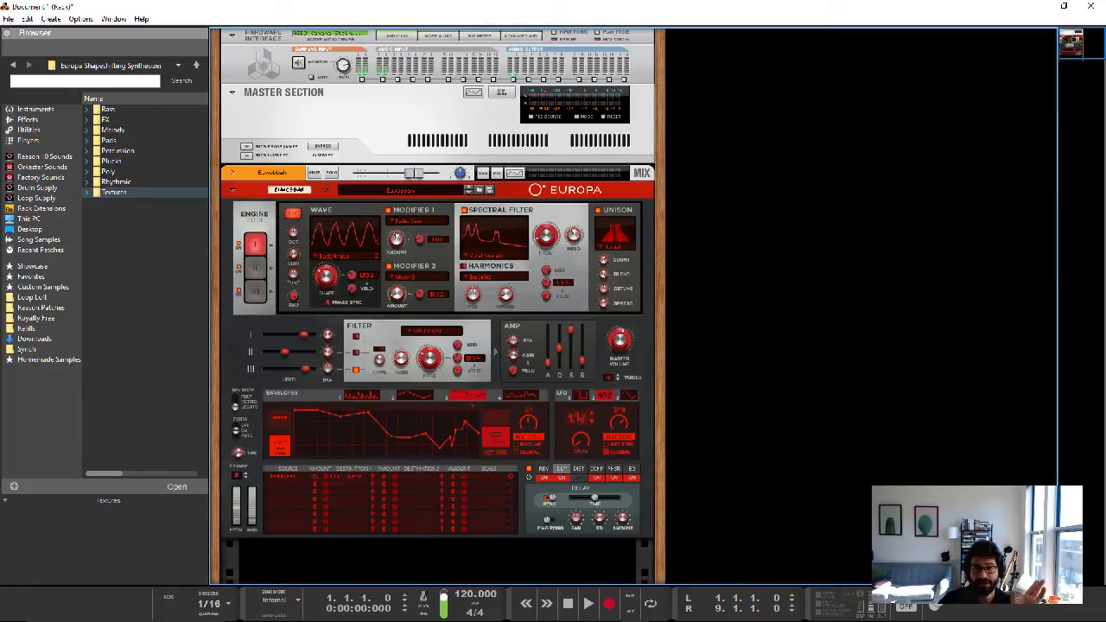
click(43, 287)
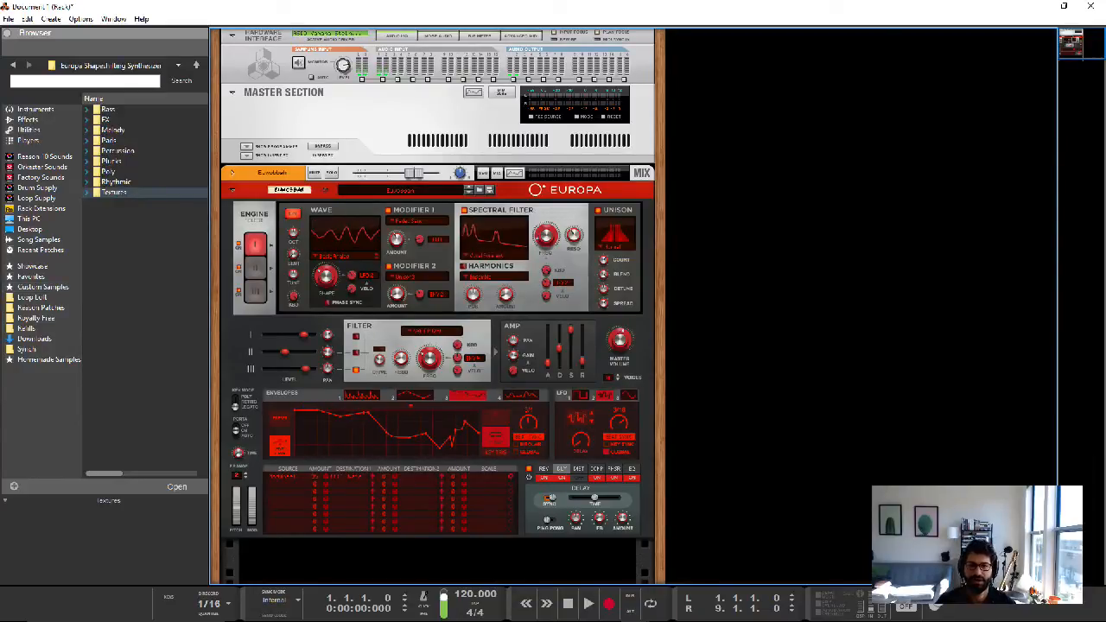
click(108, 171)
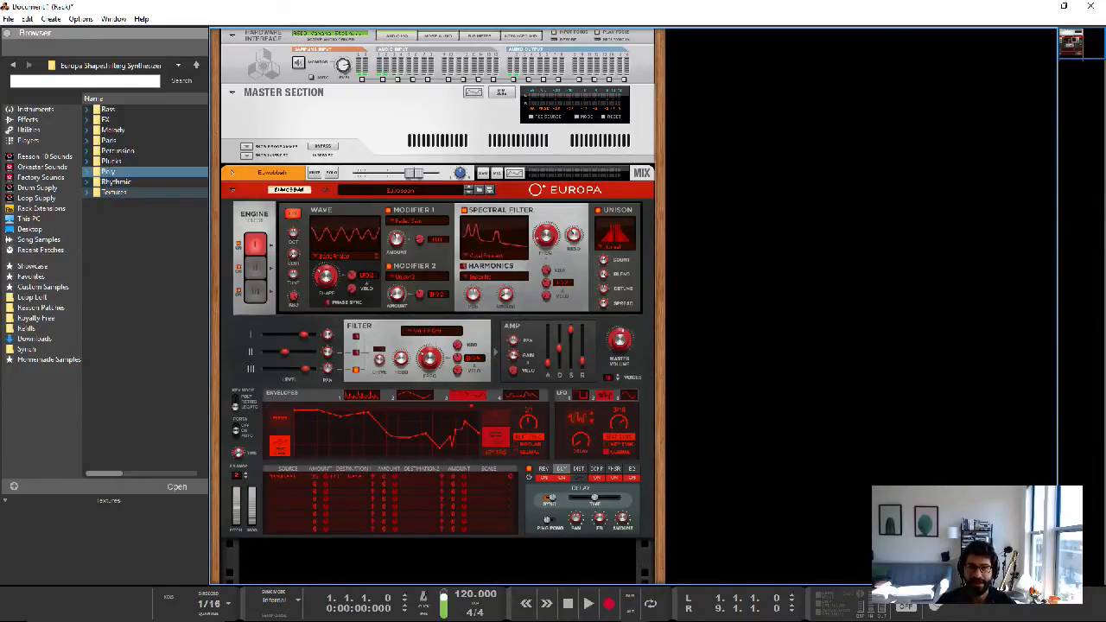
click(107, 109)
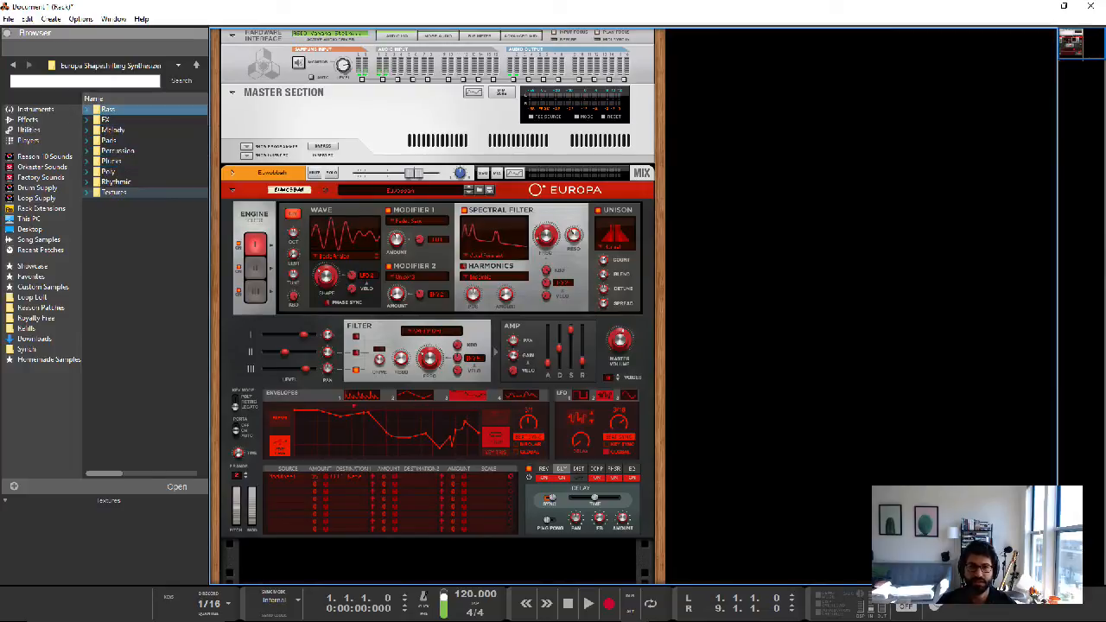
click(108, 108)
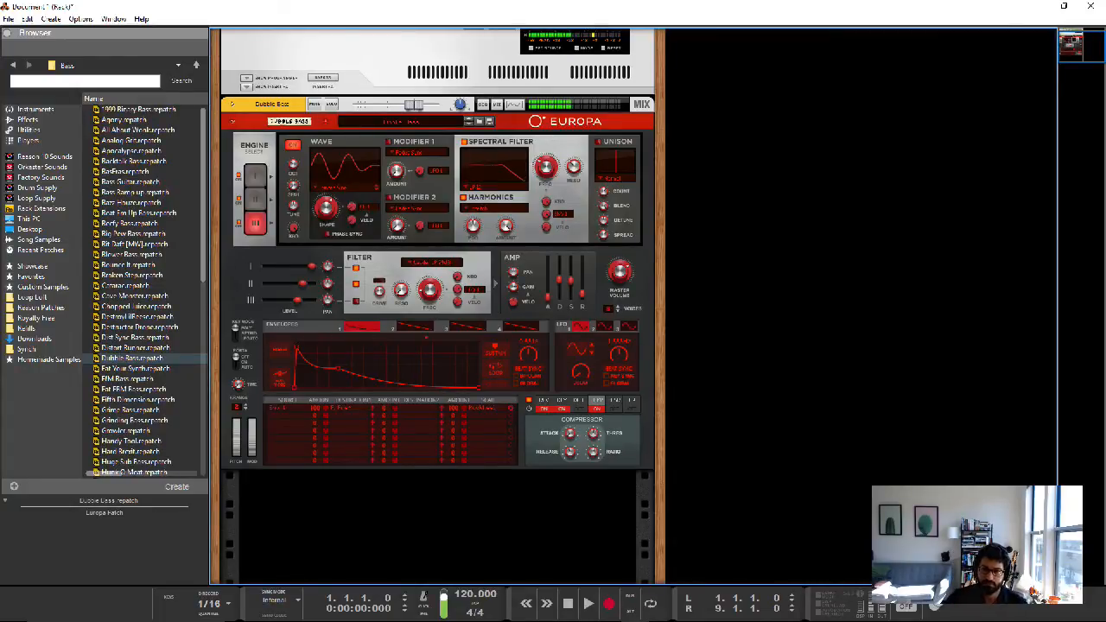
Step: Load a factory bass patch into Europa, then replace it with a pluck patch
click(139, 326)
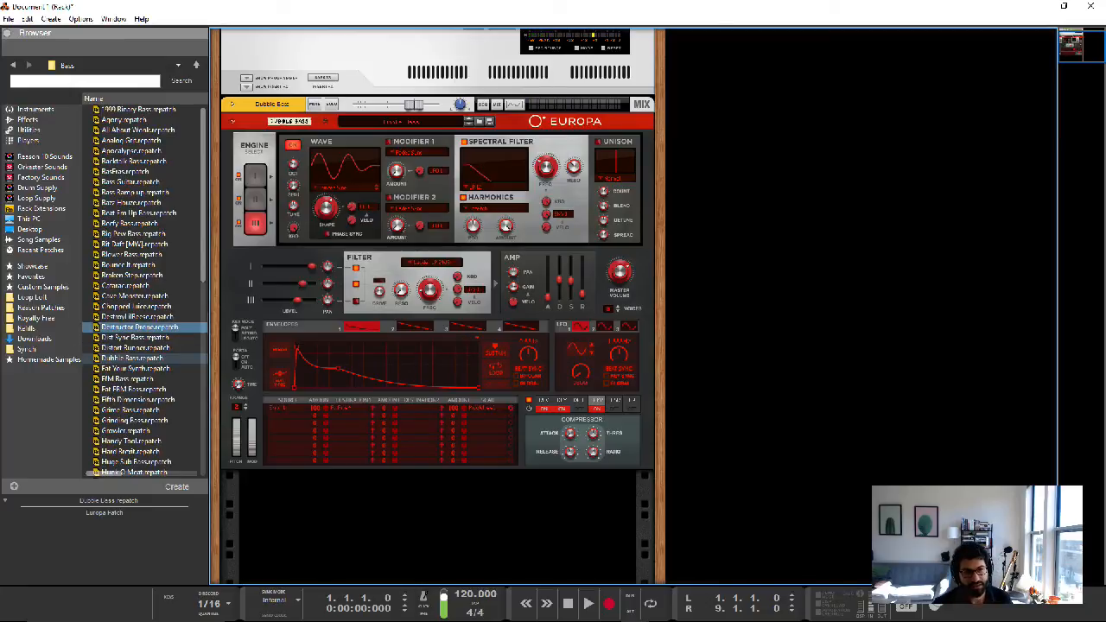
click(135, 308)
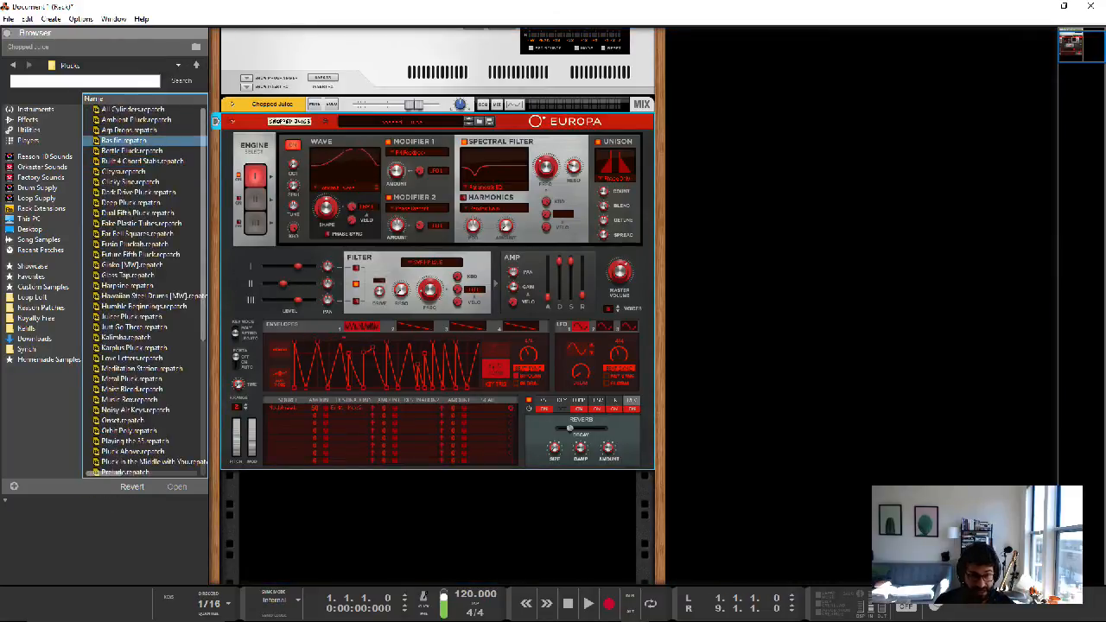
click(138, 254)
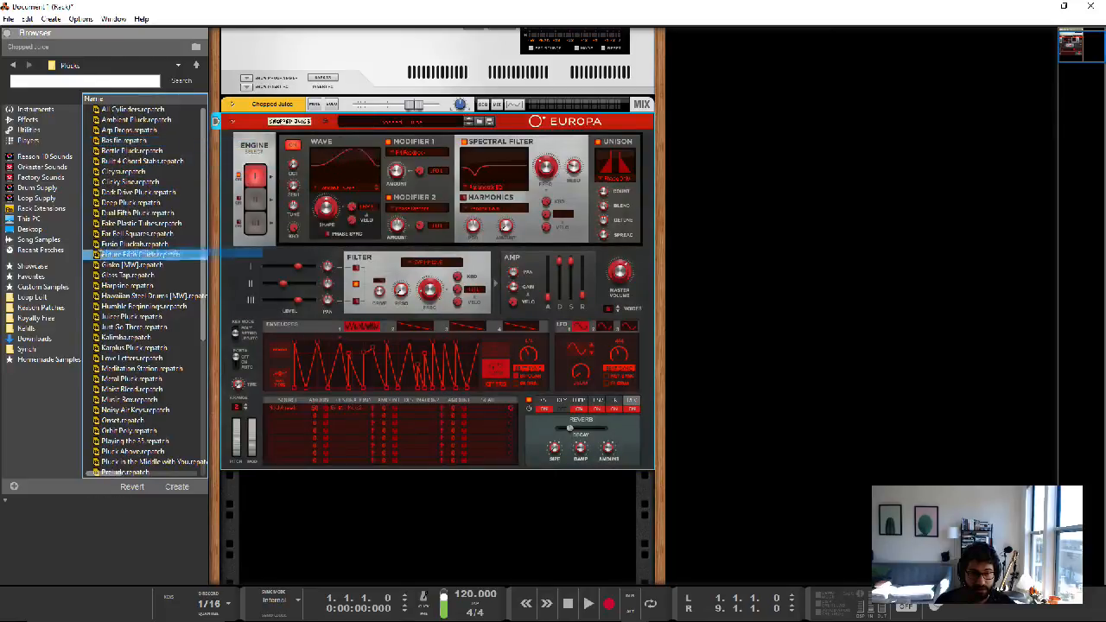
click(140, 254)
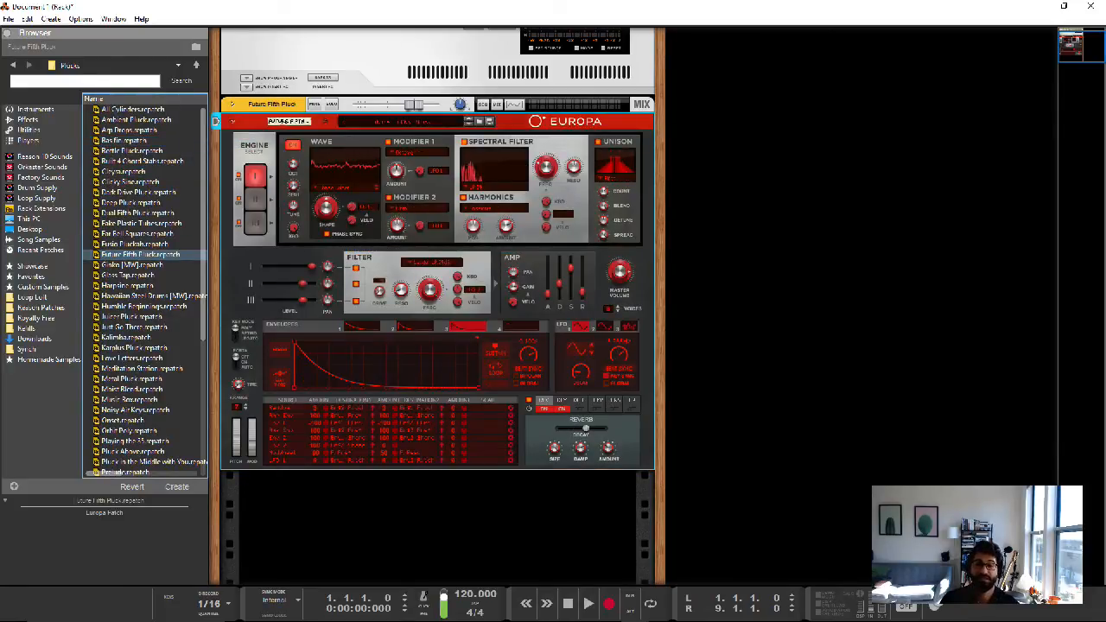